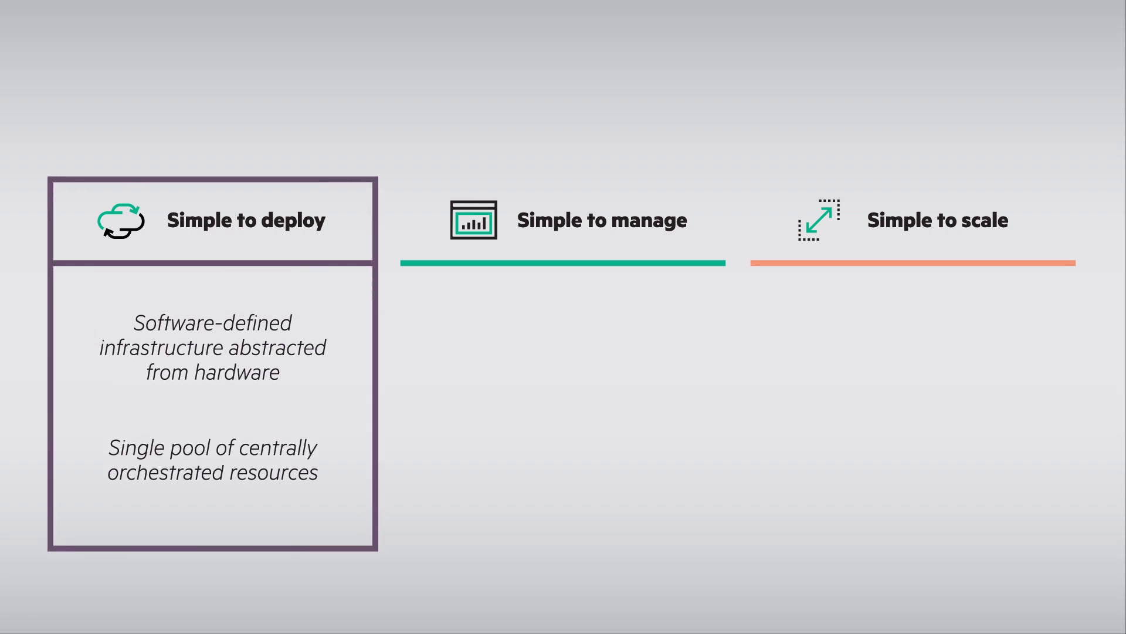
{"action": "left_click", "coordinate": [562, 221]}
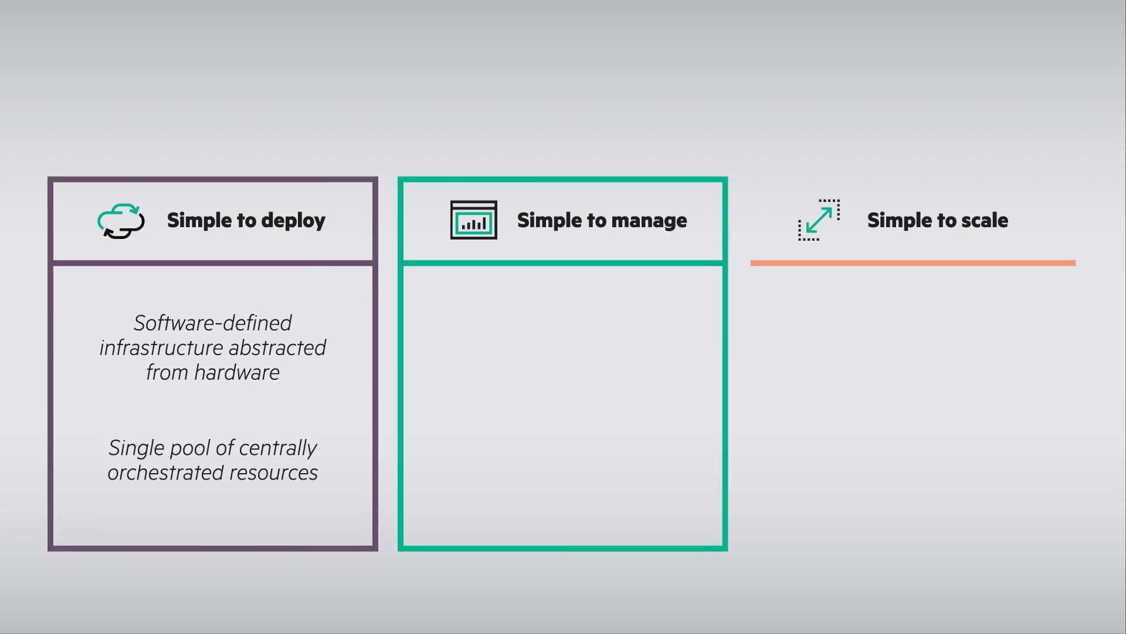